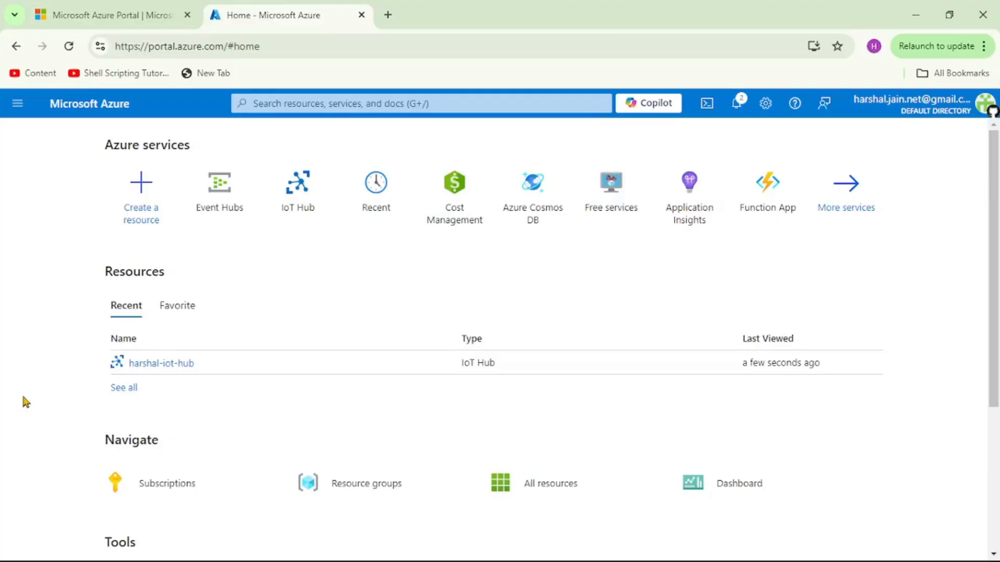
pyautogui.moveTo(164, 412)
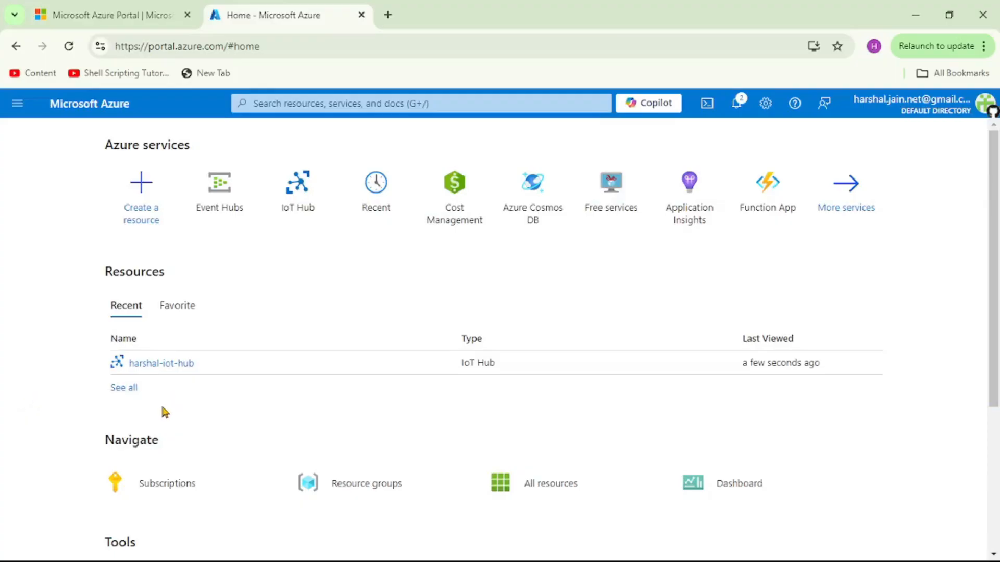
# - Open harshal-iot-hub from Recent resources and go to its Devices list
pyautogui.click(161, 363)
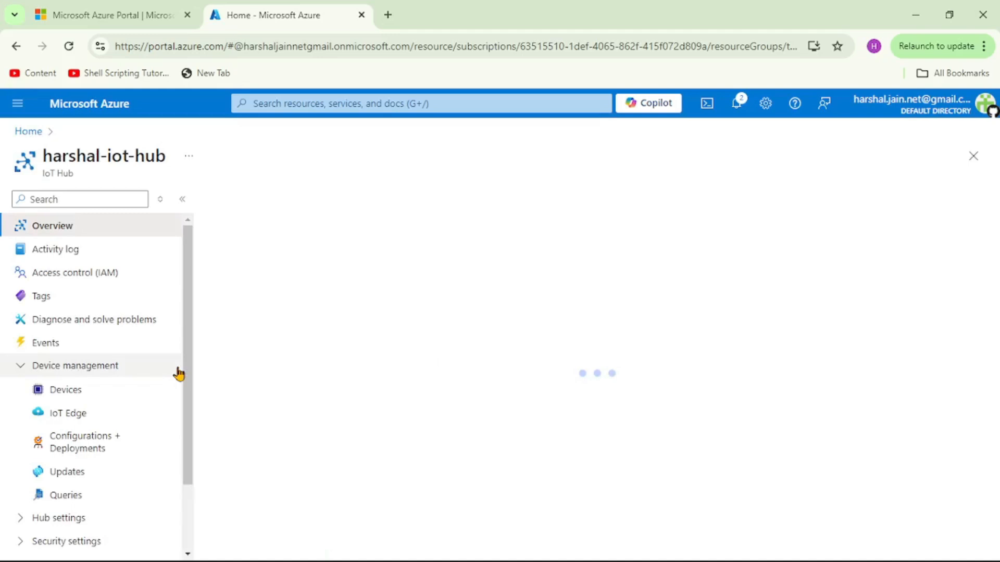
pyautogui.click(65, 390)
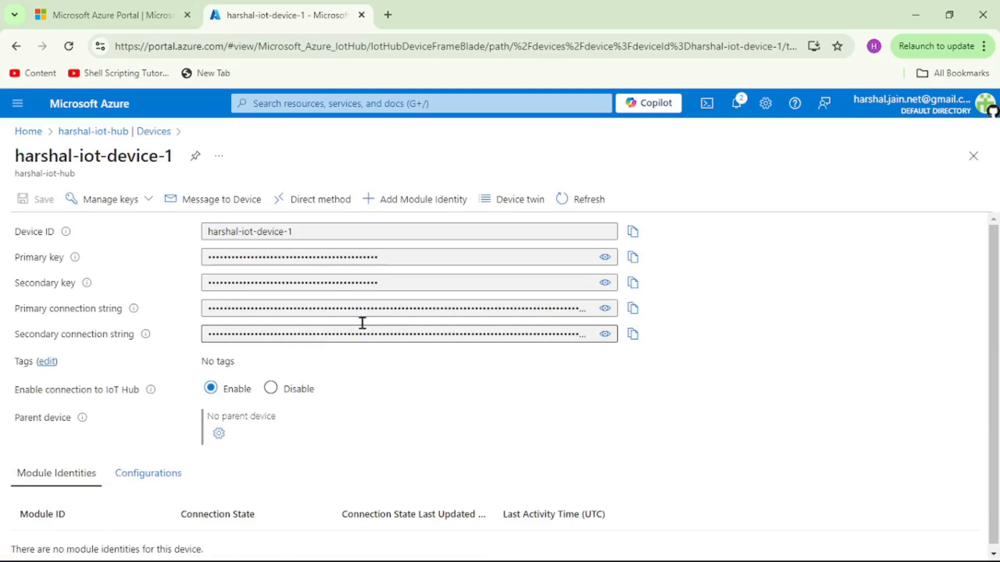
pyautogui.moveTo(521, 199)
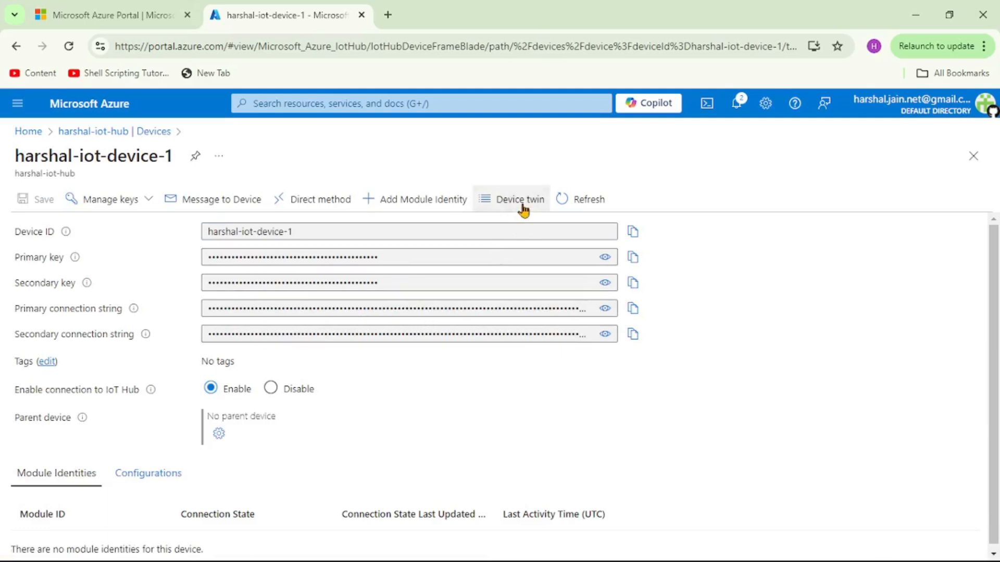
# - Open harshal-iot-device-1's device twin JSON and bring its desired and reported properties into view
pyautogui.click(518, 198)
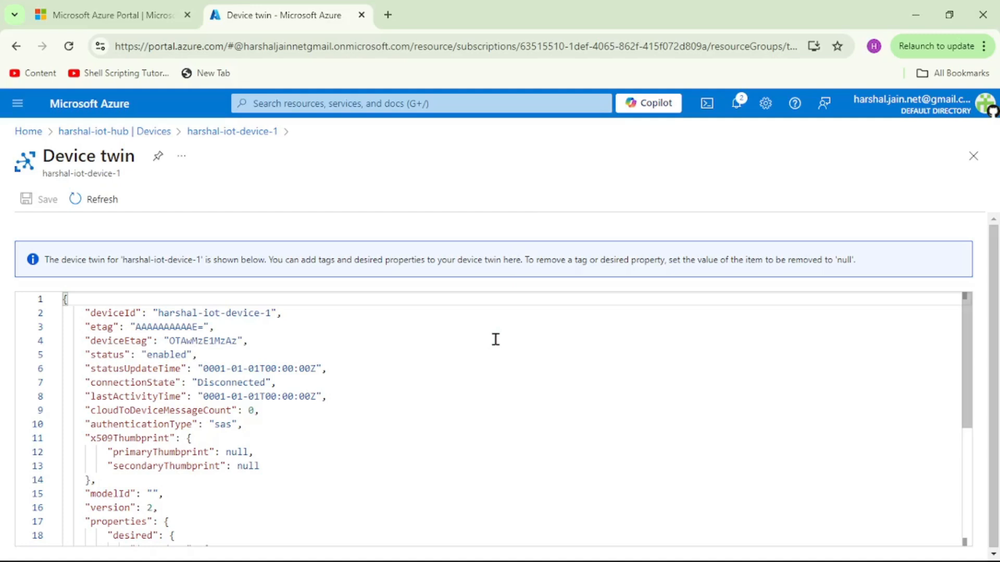
pyautogui.moveTo(395, 395)
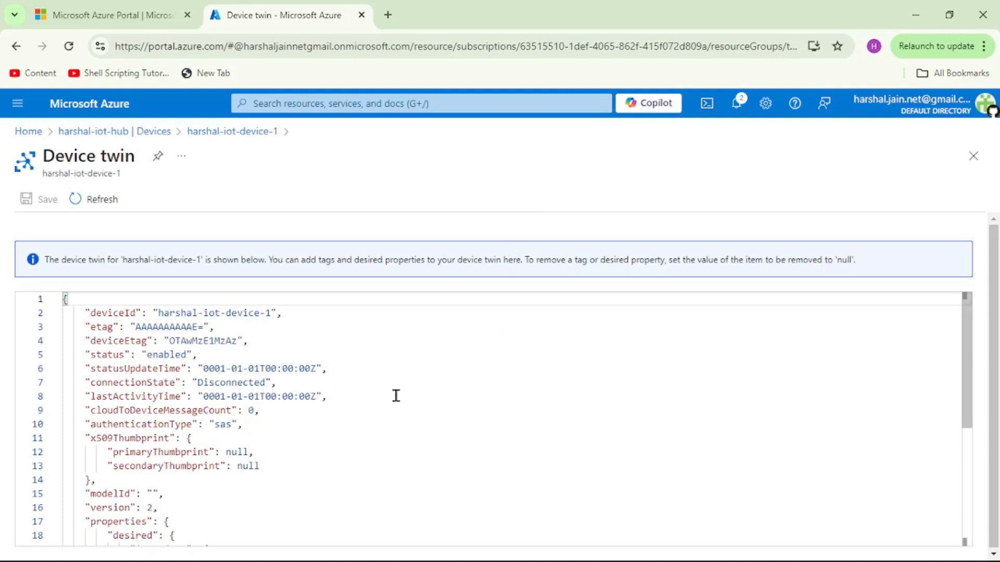
pyautogui.scroll(-3)
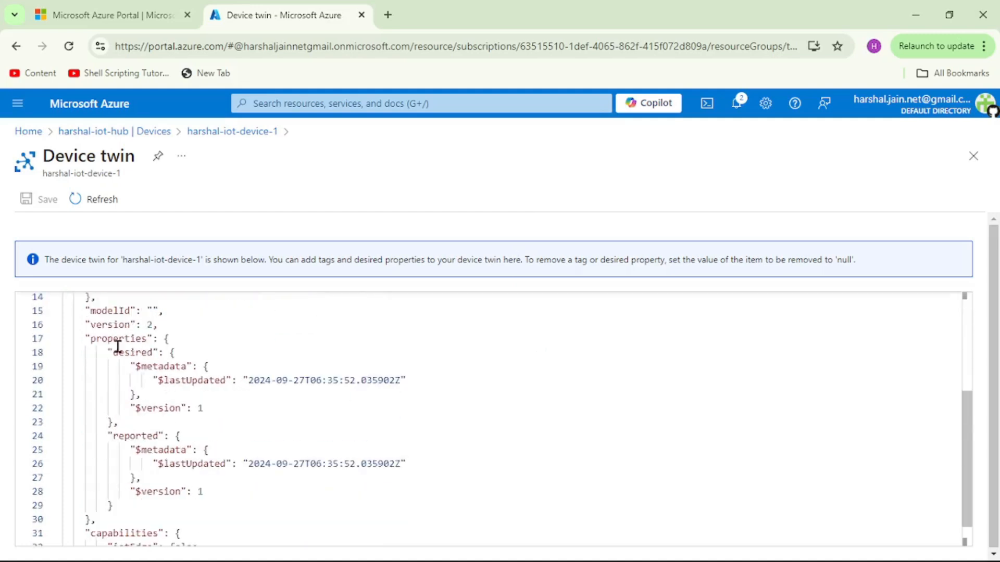
pyautogui.doubleClick(135, 436)
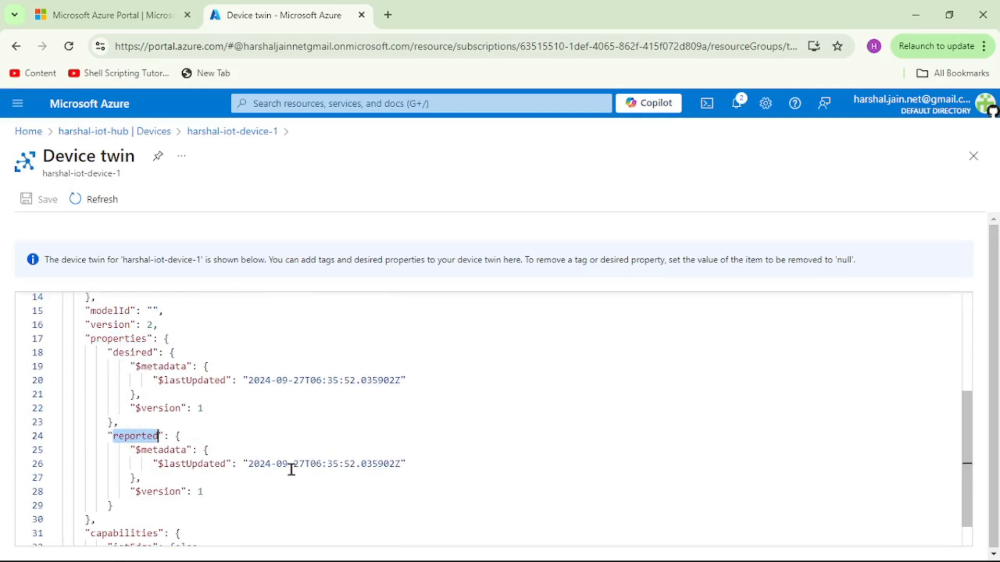
pyautogui.press('Enter')
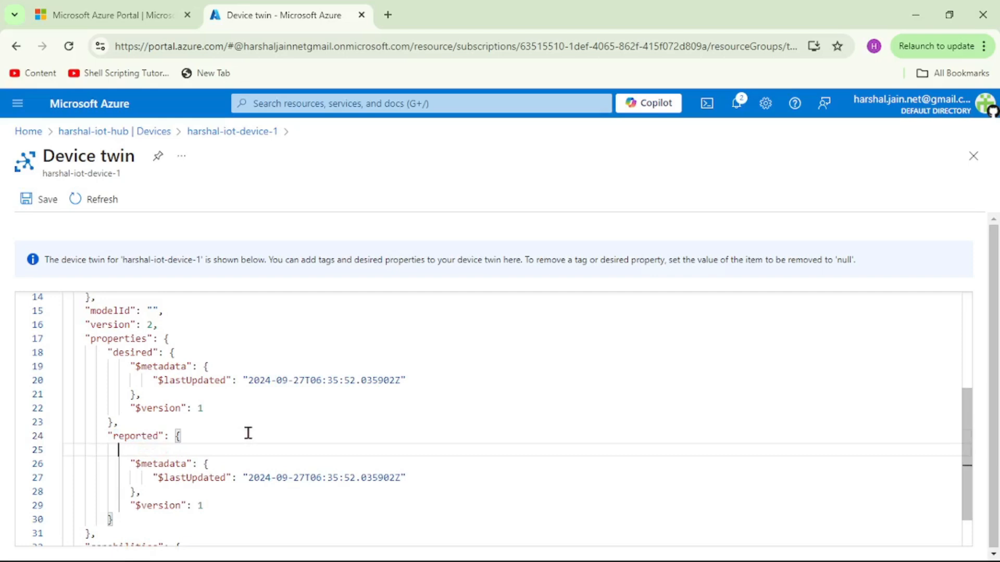
pyautogui.write('""')
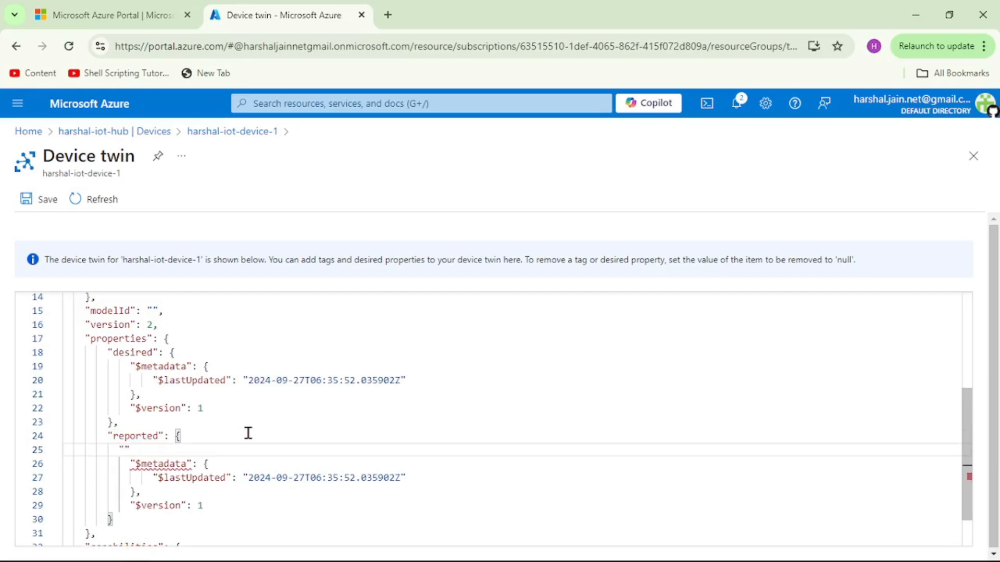
pyautogui.write('status')
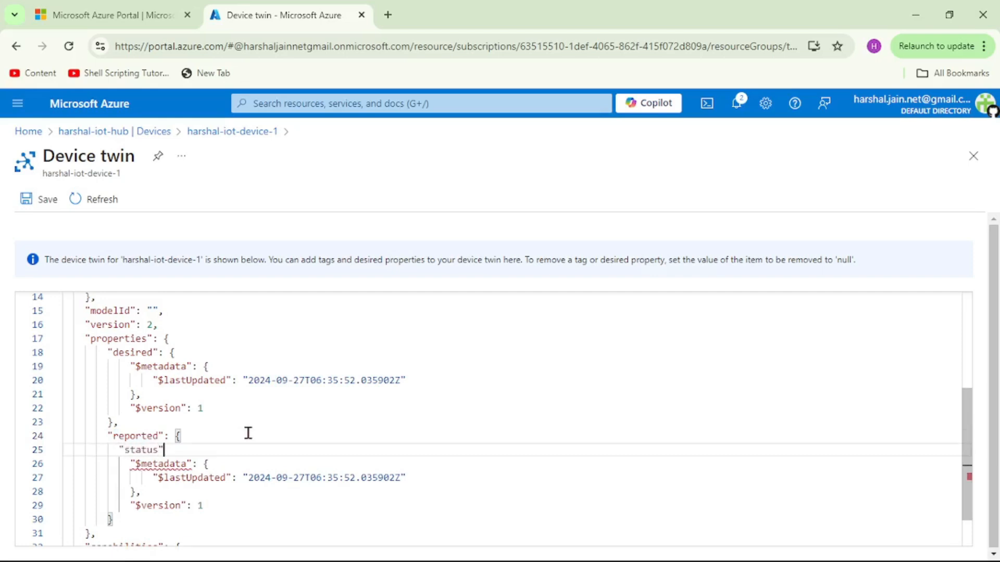
pyautogui.write(':"suc')
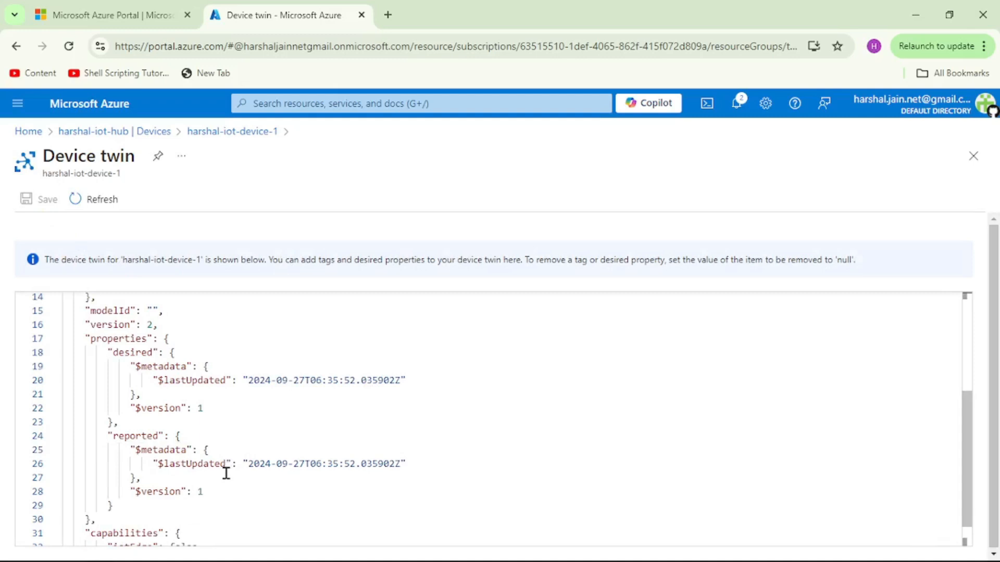
pyautogui.moveTo(165, 501)
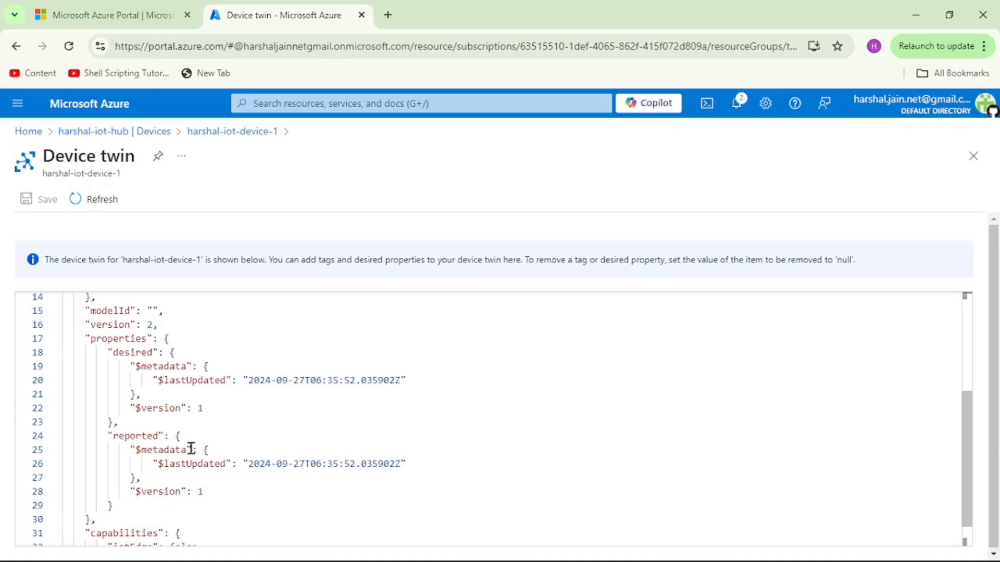
pyautogui.scroll(3)
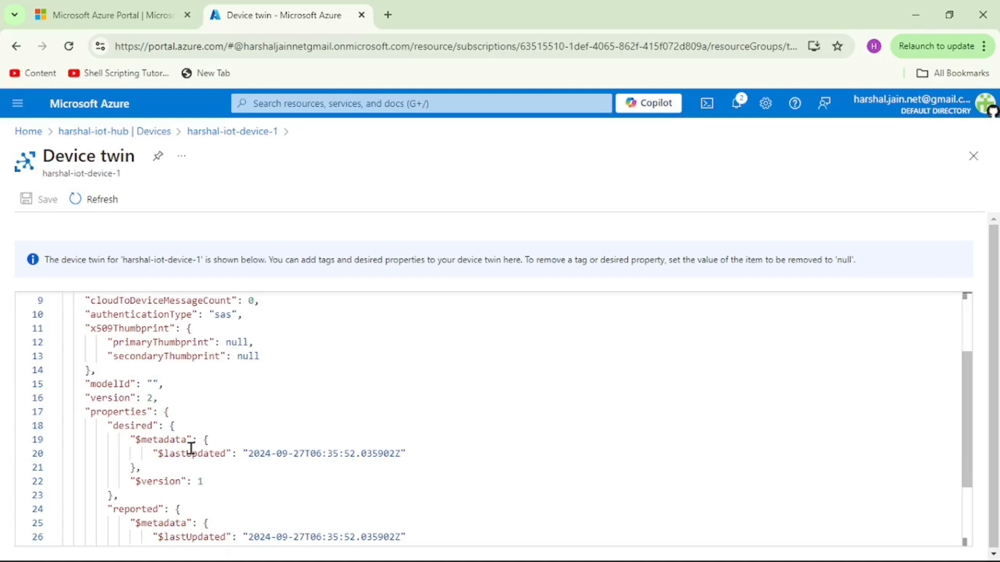
pyautogui.moveTo(227, 377)
pyautogui.write('"City')
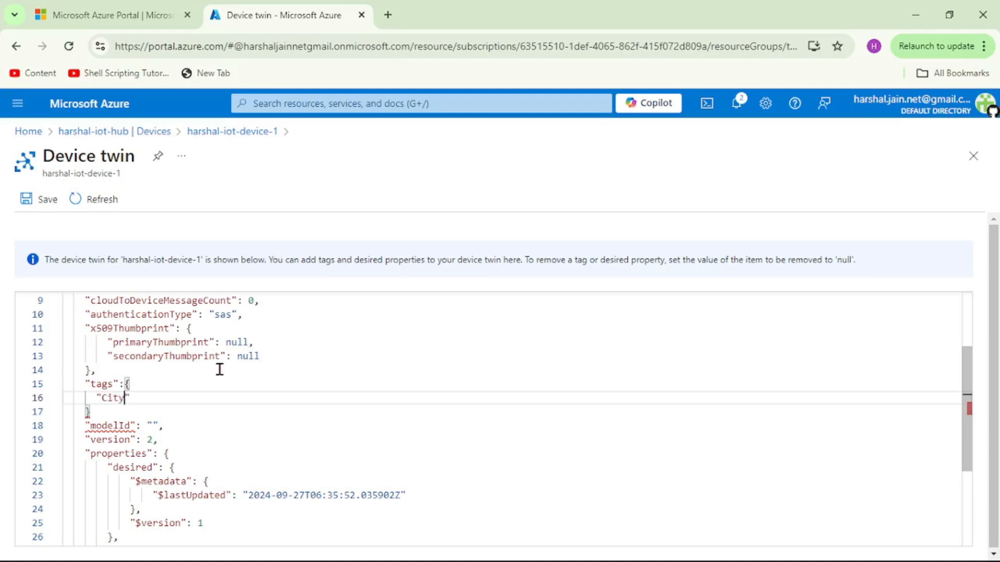
# - Enter the tag "City": "Mumbai" in the twin JSON and try saving
pyautogui.write(':""')
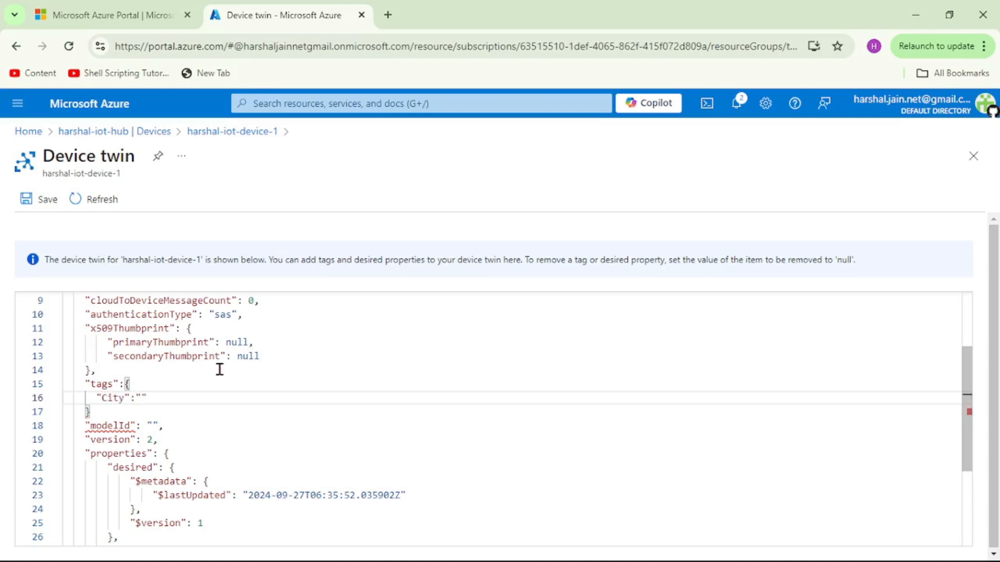
pyautogui.write('Mumbai')
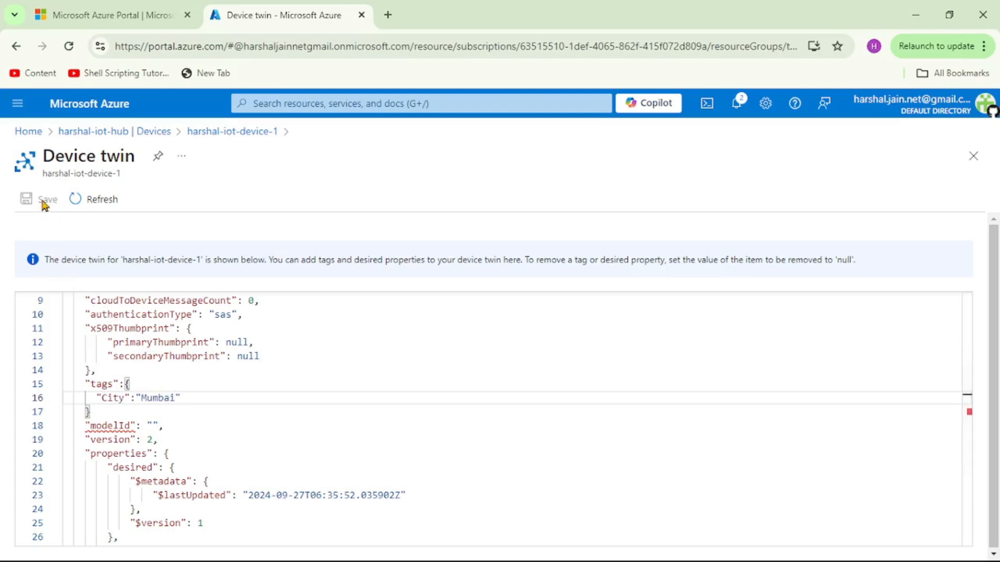
pyautogui.click(47, 199)
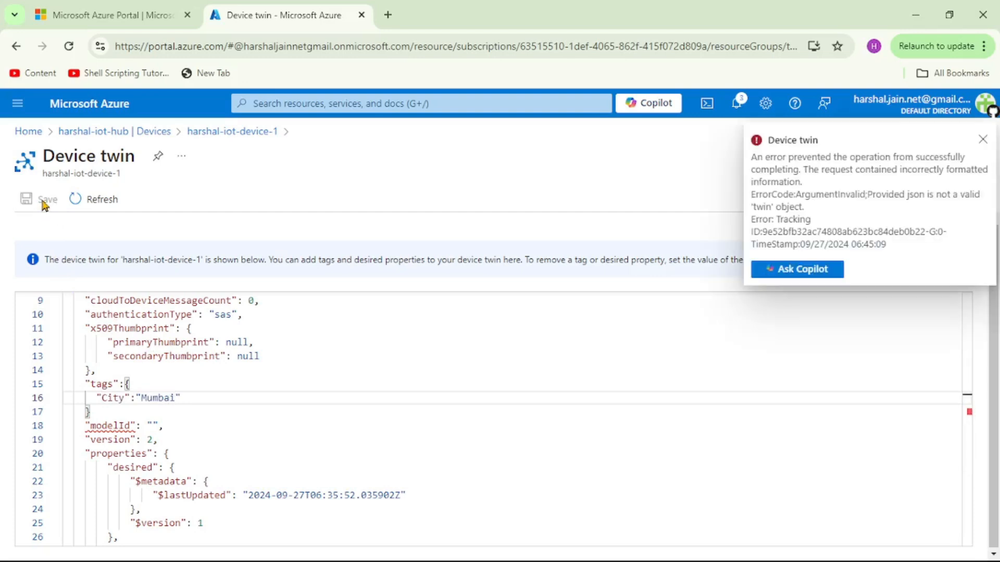
pyautogui.moveTo(870, 165)
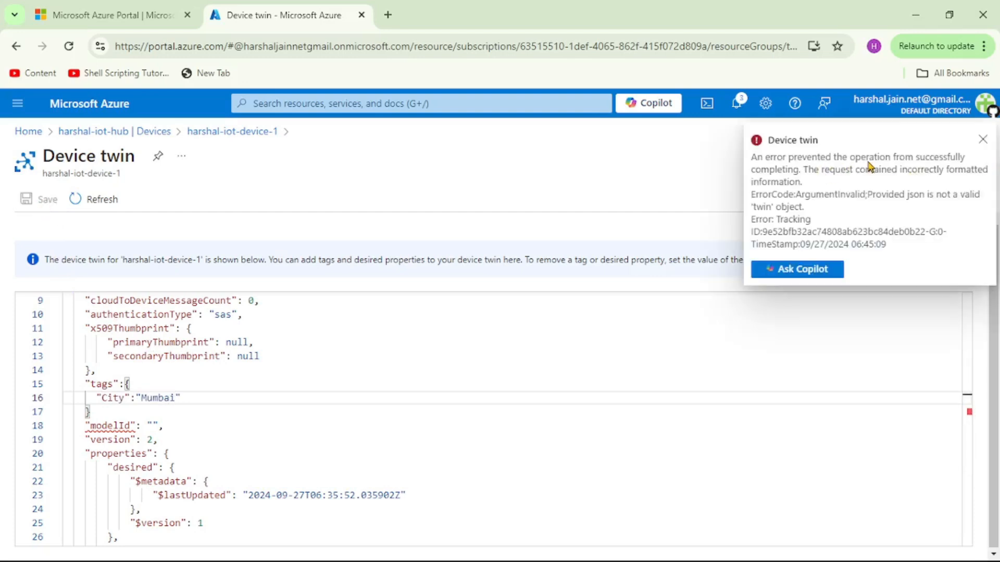
# - Add the missing comma after the tags block's closing brace and save again
pyautogui.click(982, 139)
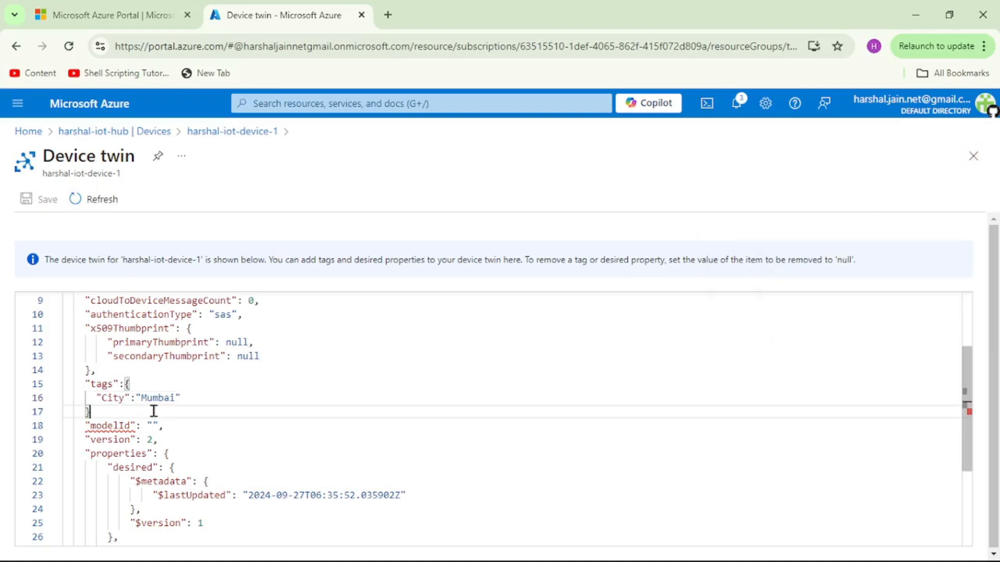
pyautogui.write(',')
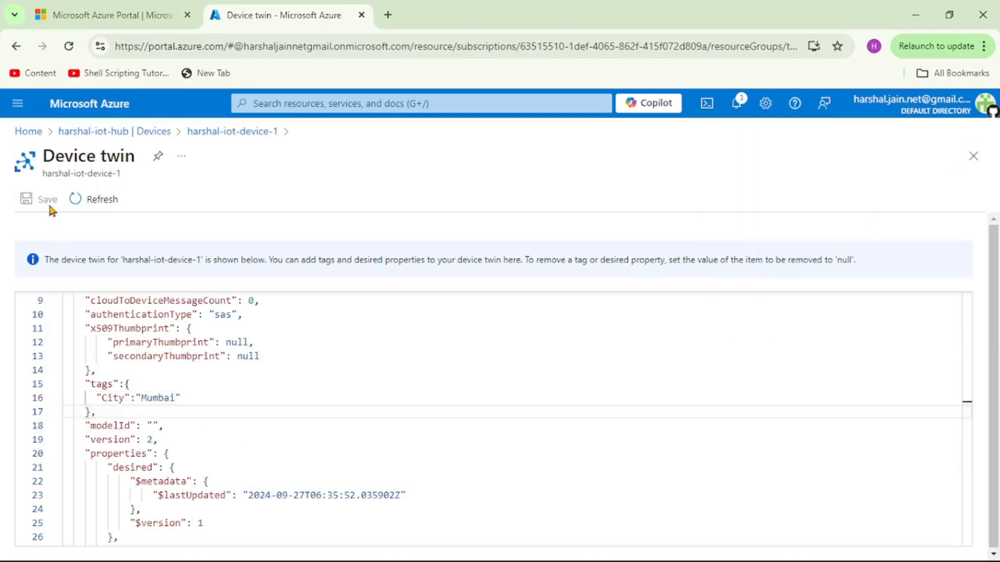
pyautogui.click(46, 199)
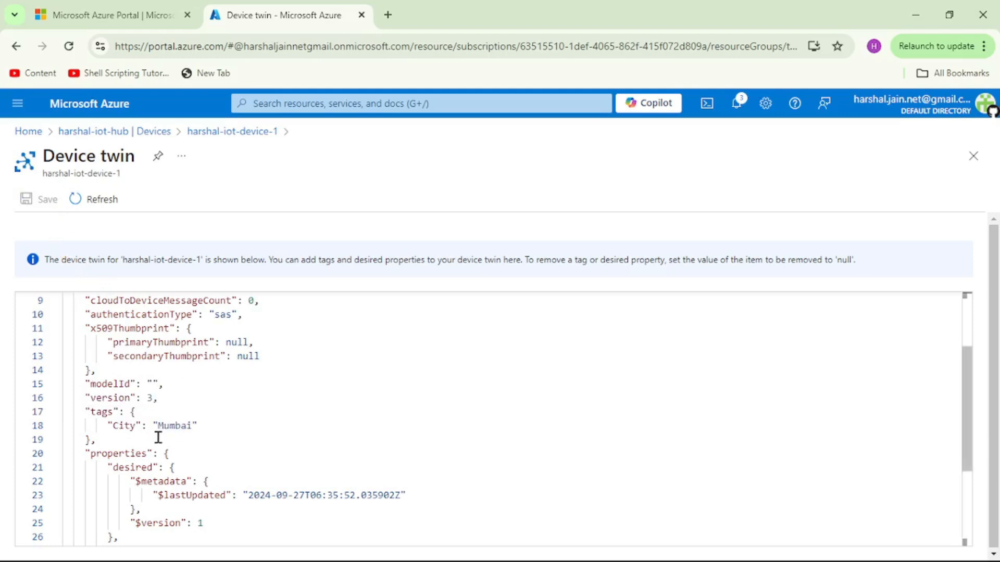
pyautogui.moveTo(130, 438)
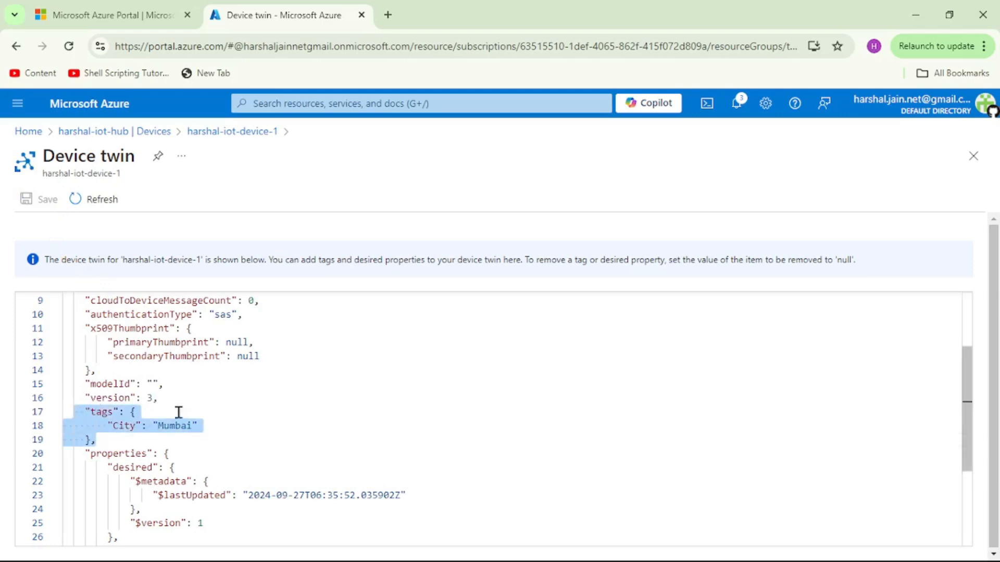
pyautogui.moveTo(300, 400)
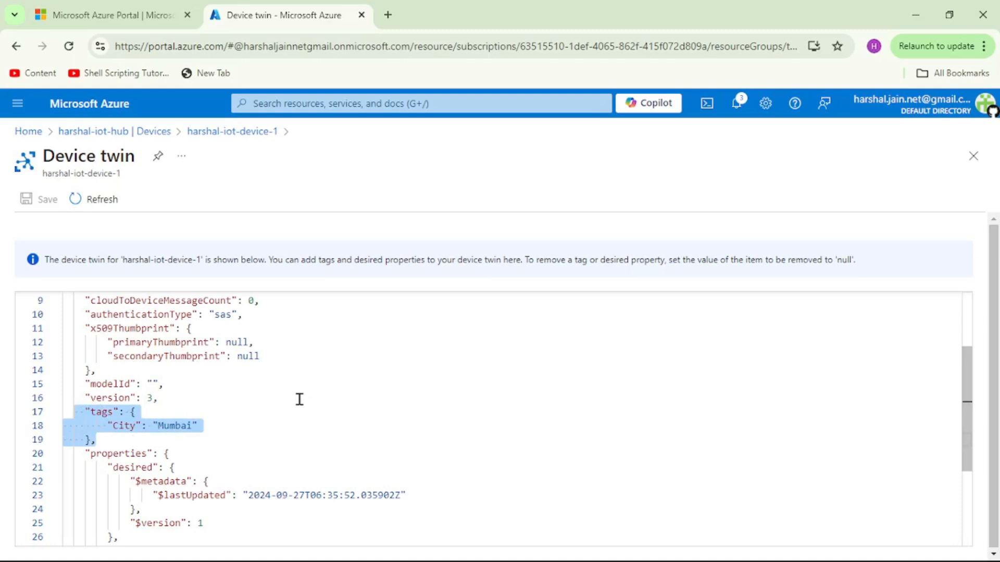
# - Add "sendTelemetryFrequency": "30mins" inside properties.desired and save the twin
pyautogui.scroll(-3)
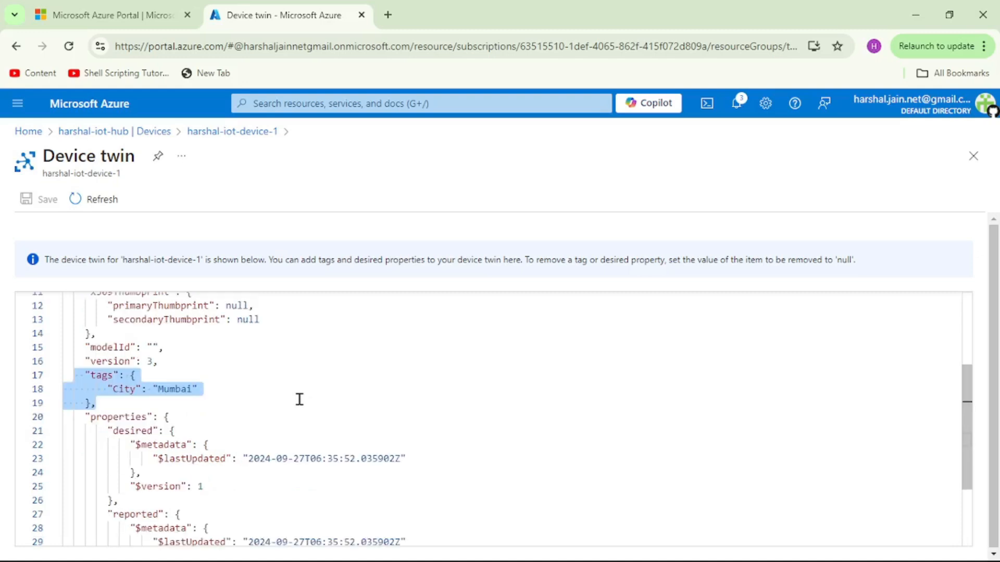
pyautogui.click(229, 429)
pyautogui.write('"sendTele')
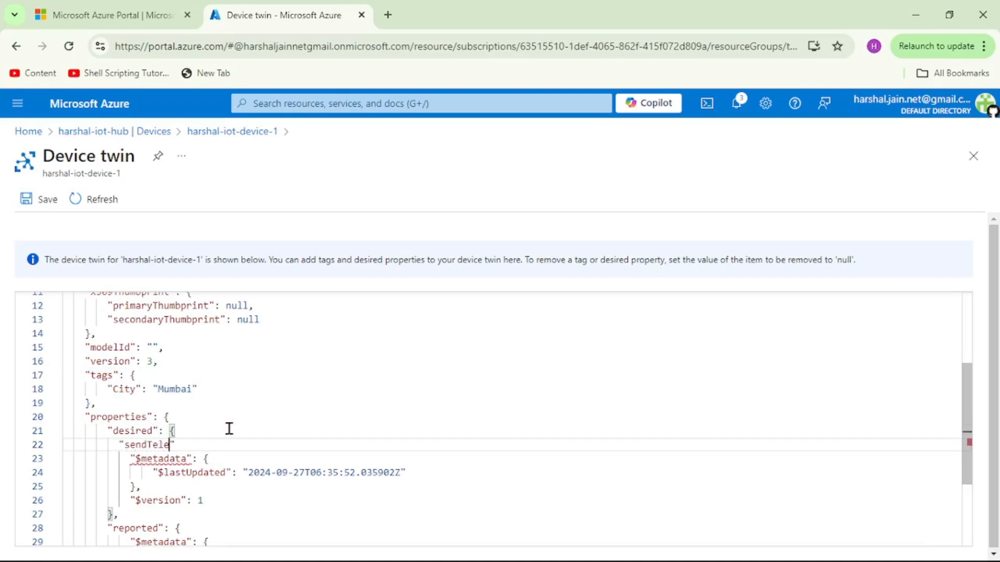
pyautogui.write('metryFre')
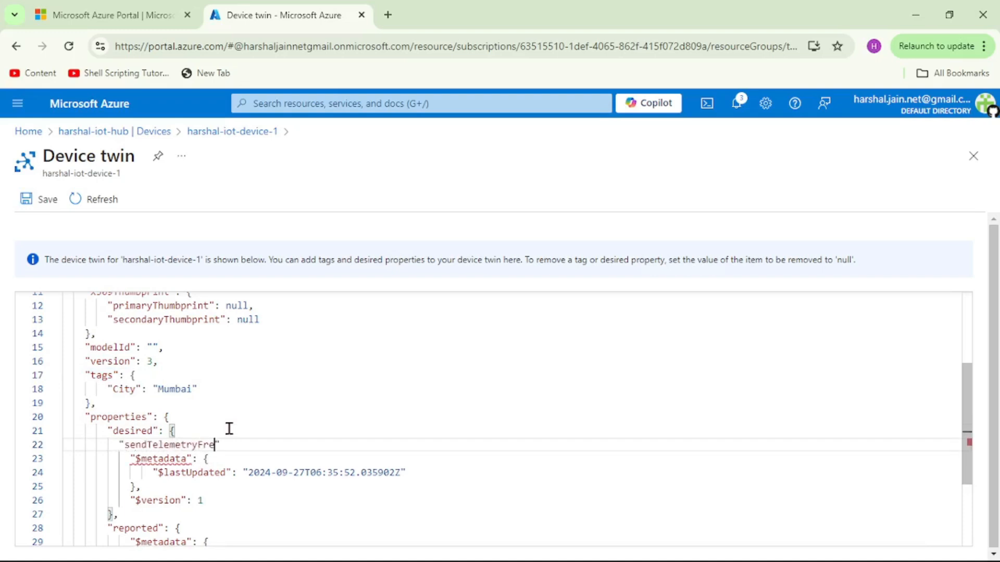
pyautogui.write('quenc')
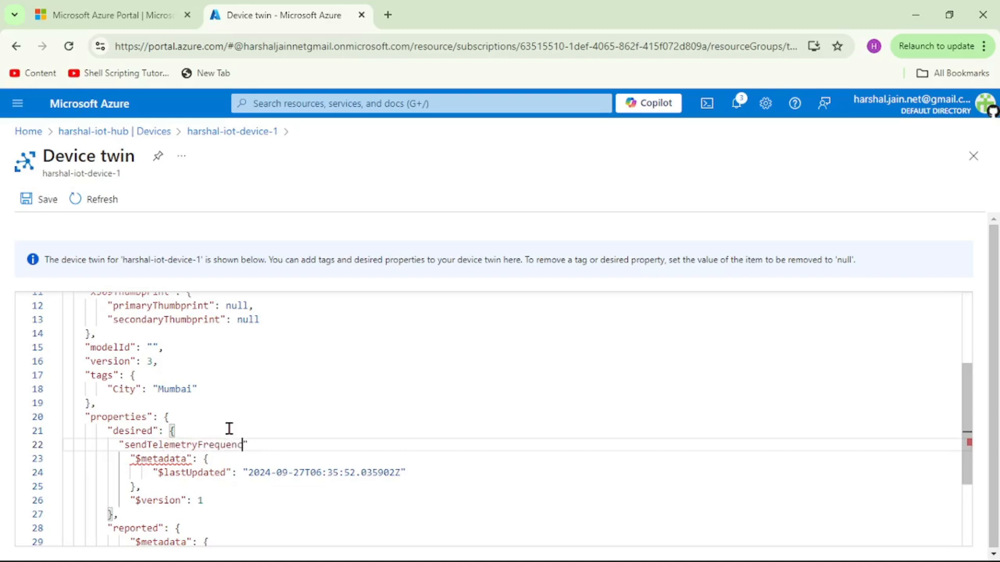
pyautogui.write('": "')
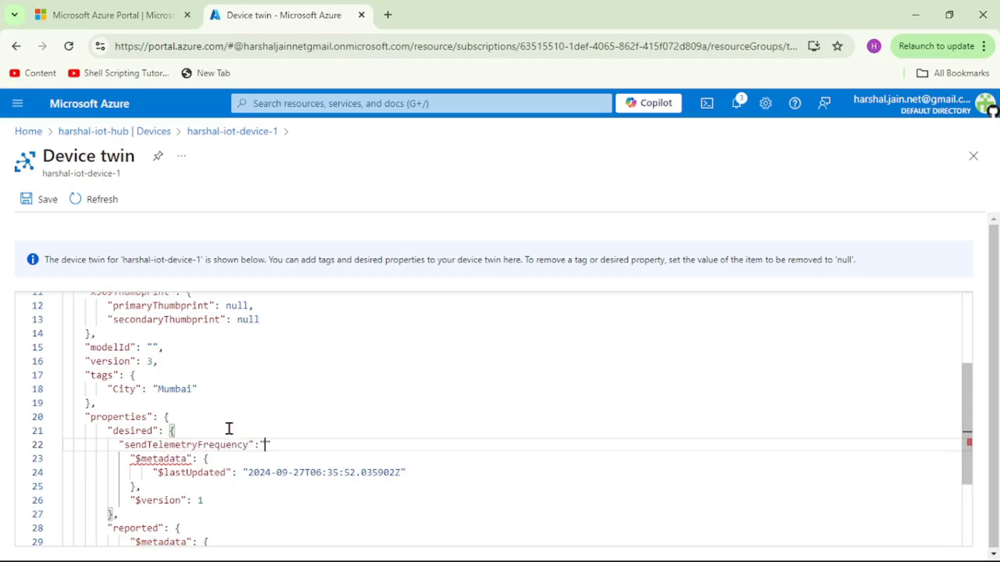
pyautogui.write('30mins')
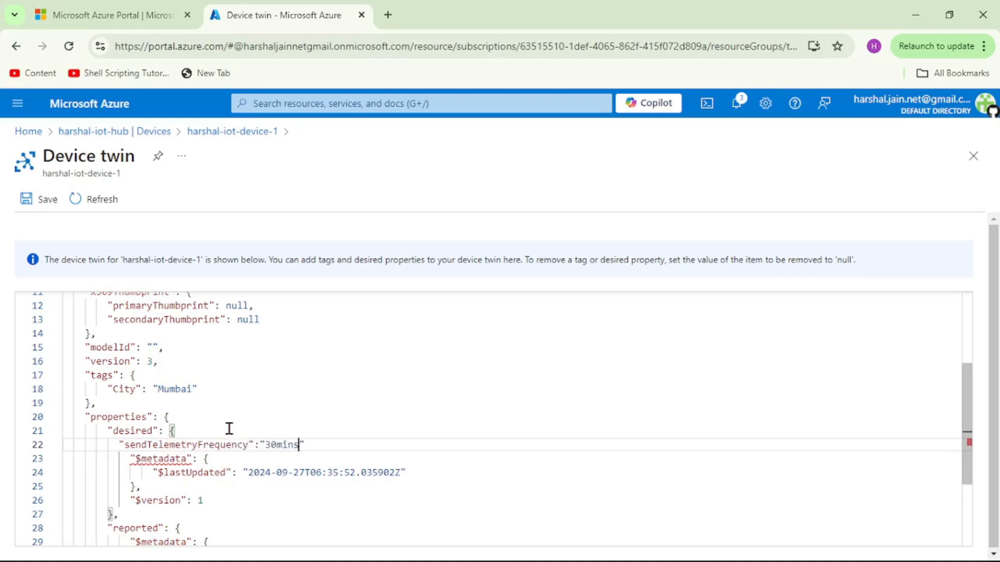
pyautogui.write(',')
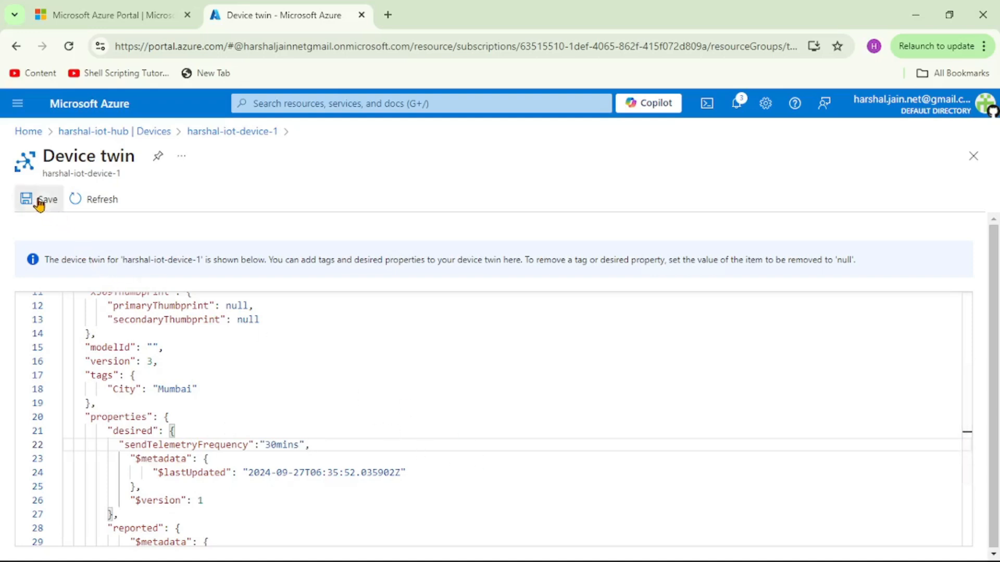
pyautogui.click(38, 199)
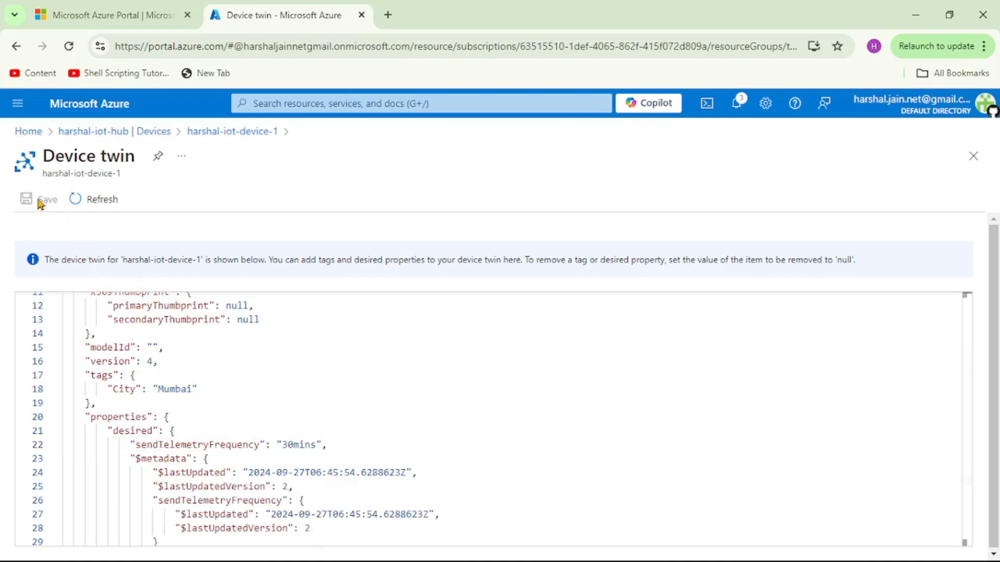
pyautogui.moveTo(249, 398)
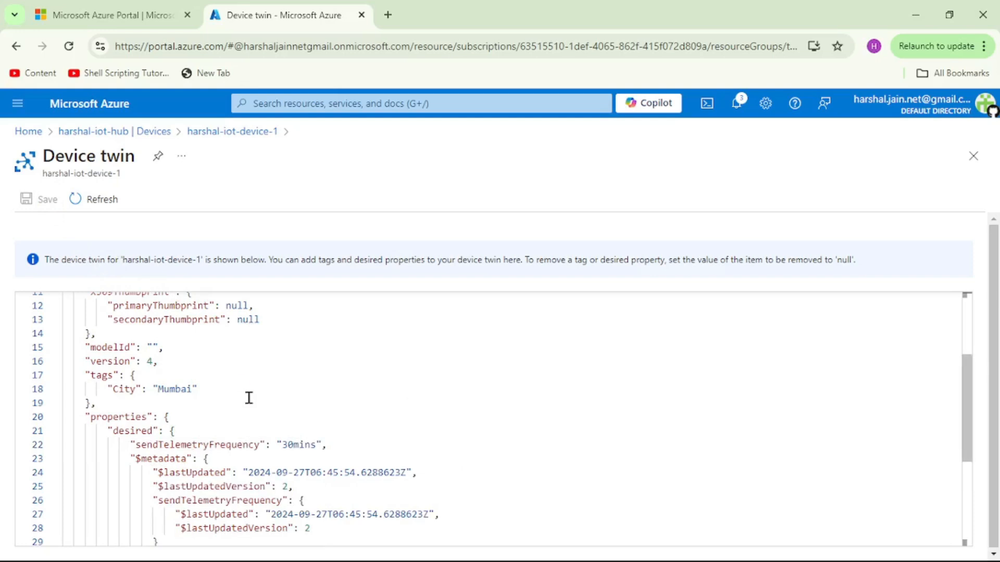
pyautogui.scroll(-3)
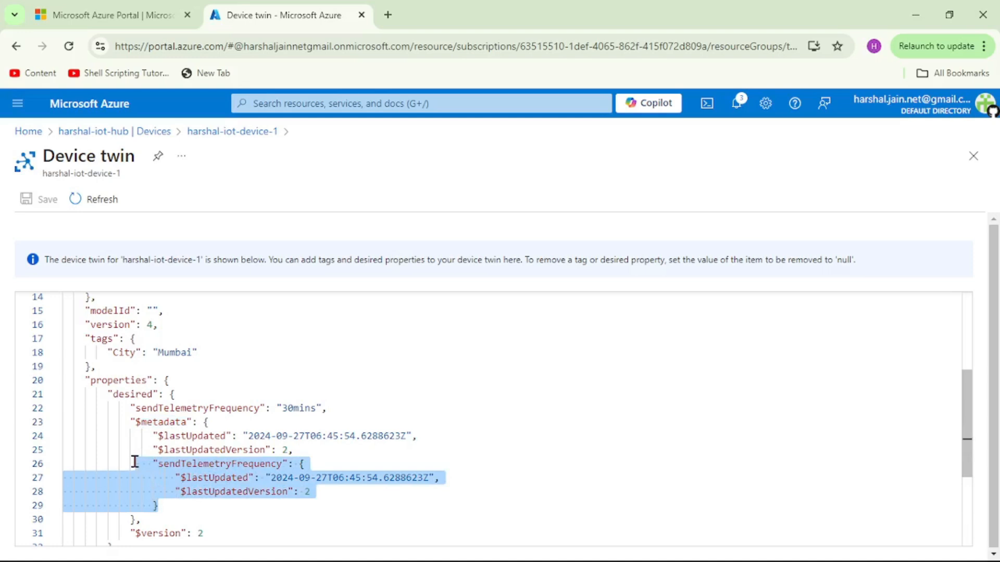
pyautogui.moveTo(187, 469)
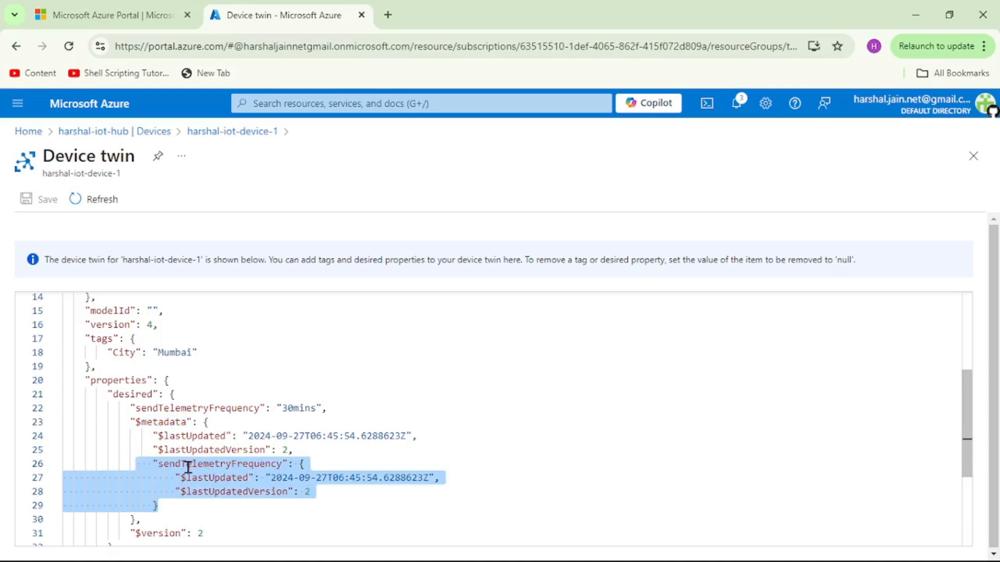
pyautogui.moveTo(204, 478)
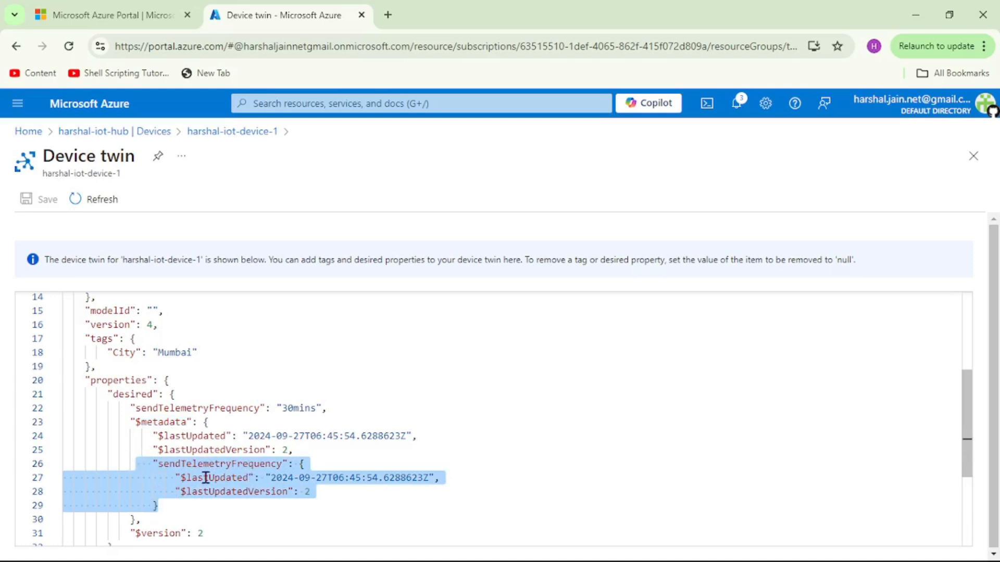